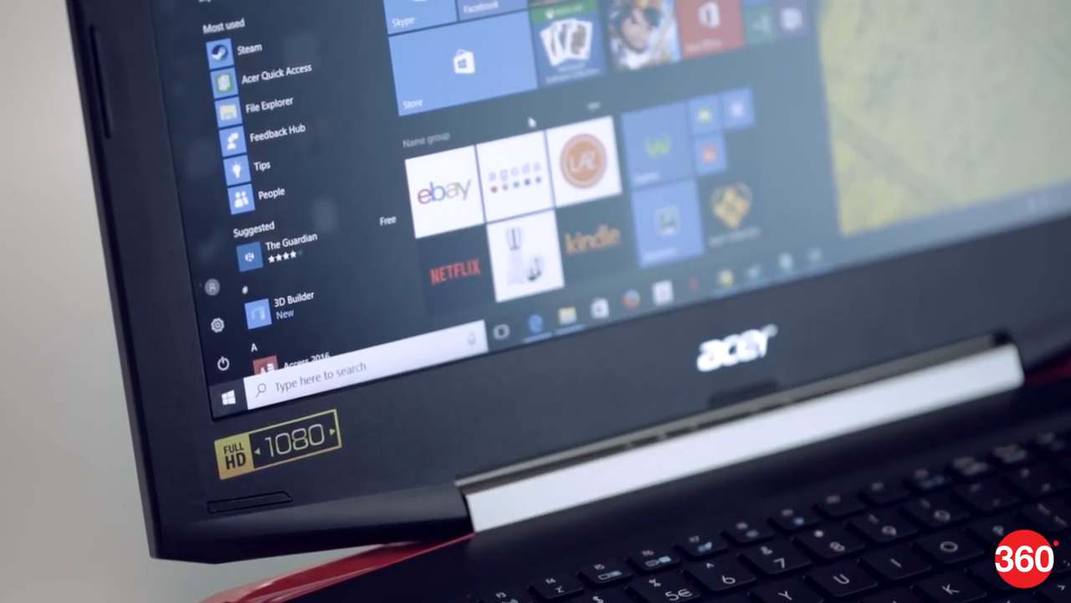
pyautogui.click(229, 395)
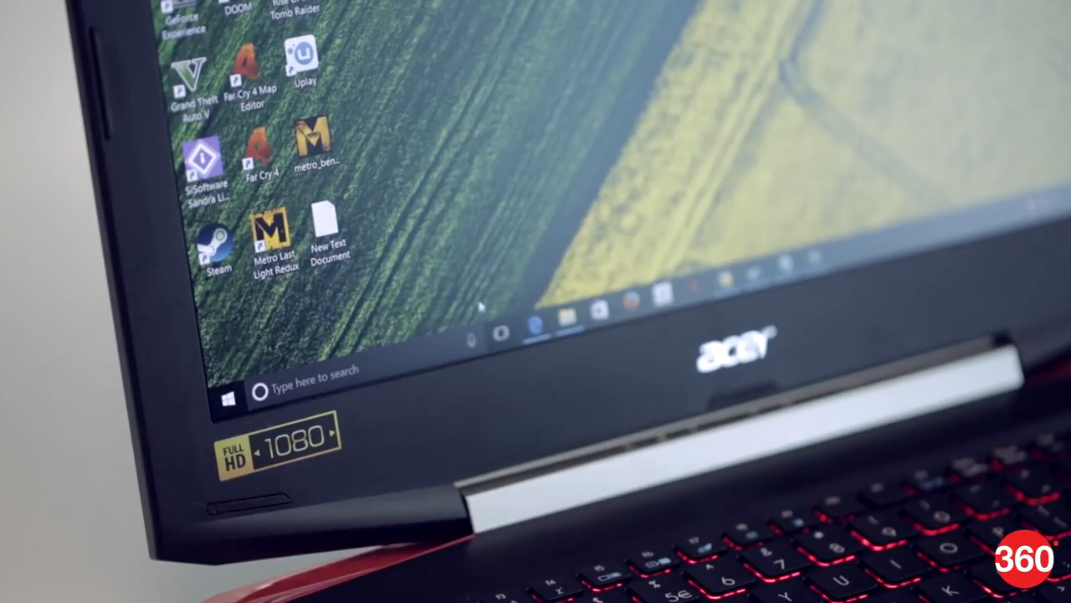